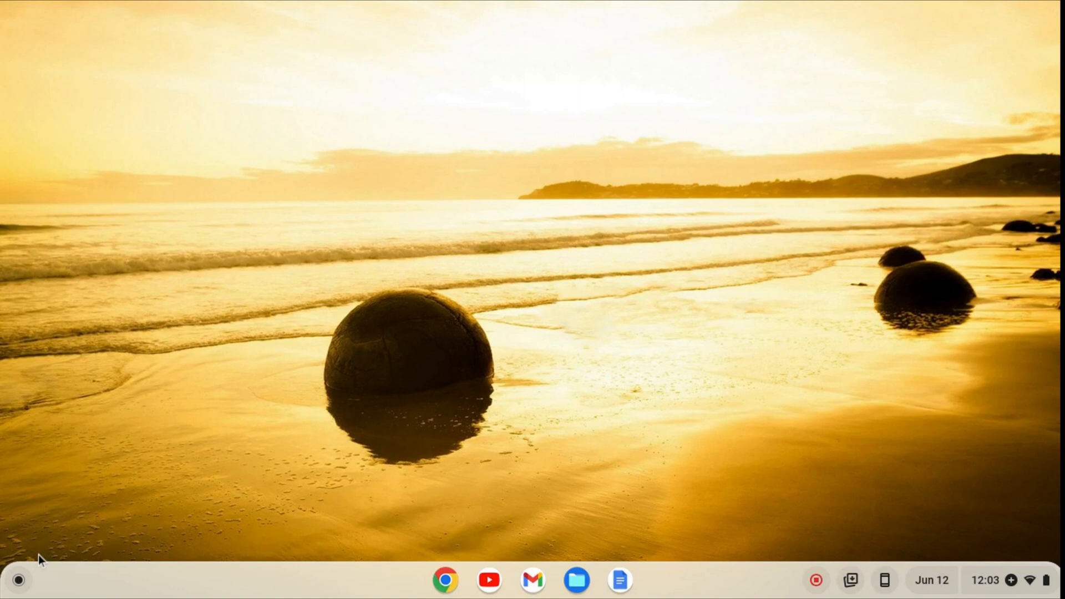
mouse_move(13, 579)
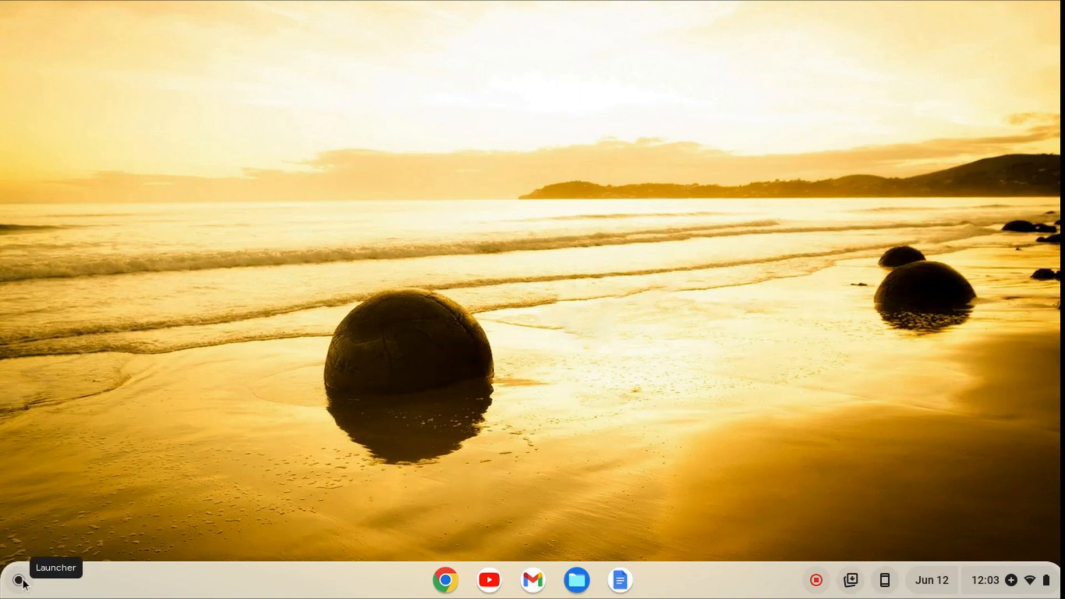
Step: Open the ChromeOS app launcher from the shelf
click(13, 581)
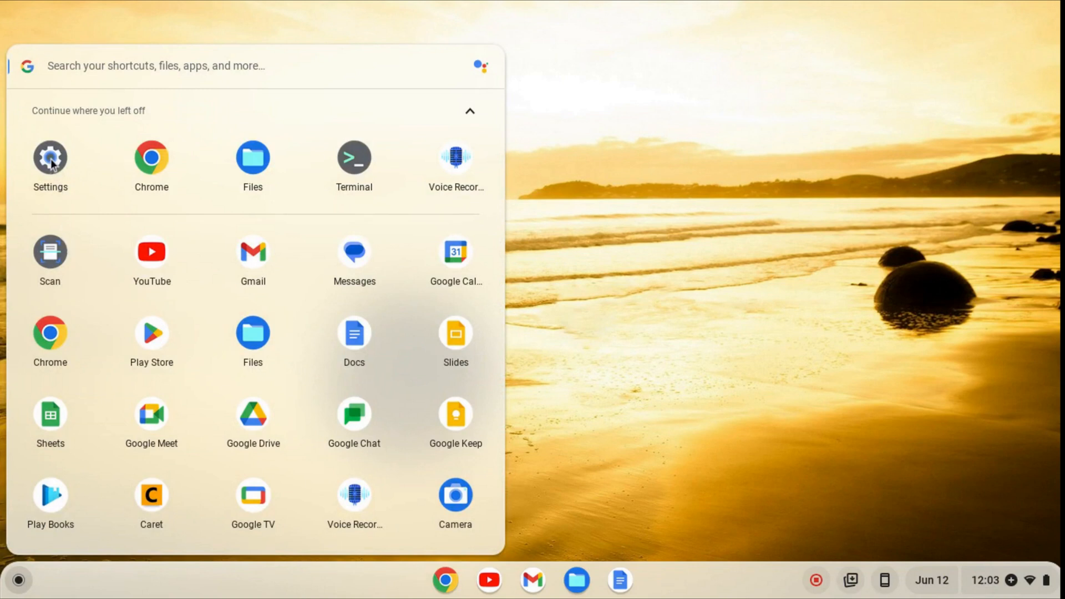
Step: Open Settings and go to Advanced > Developers
click(49, 157)
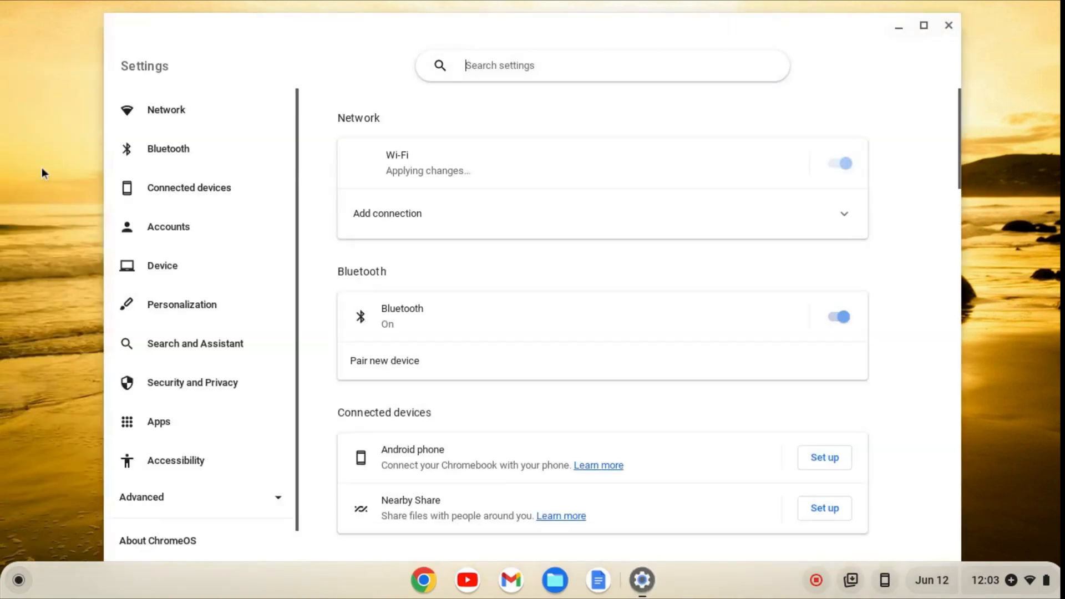
click(142, 496)
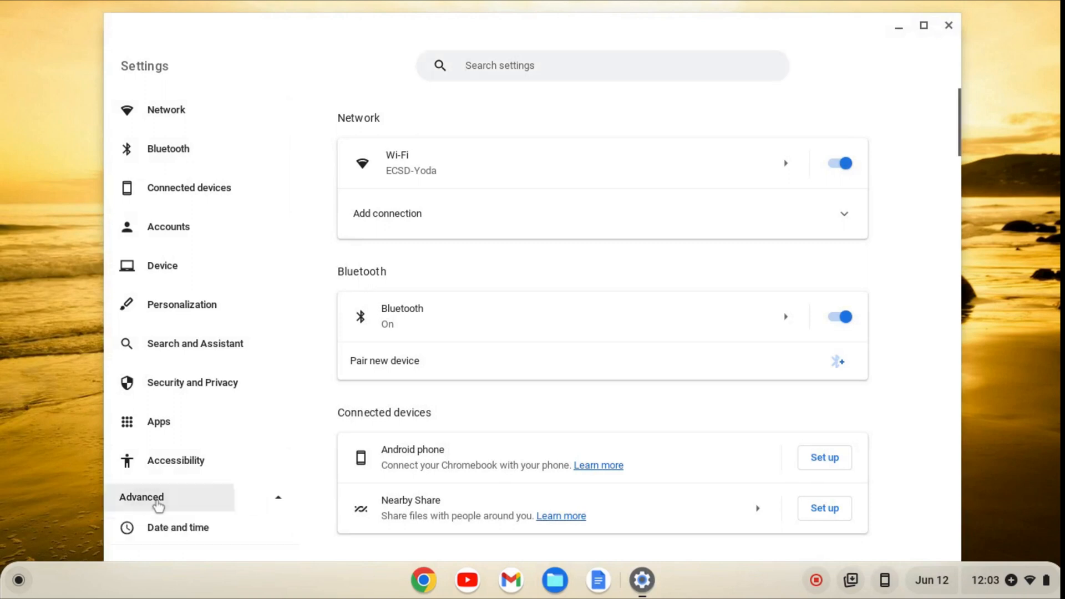
scroll(down, 3)
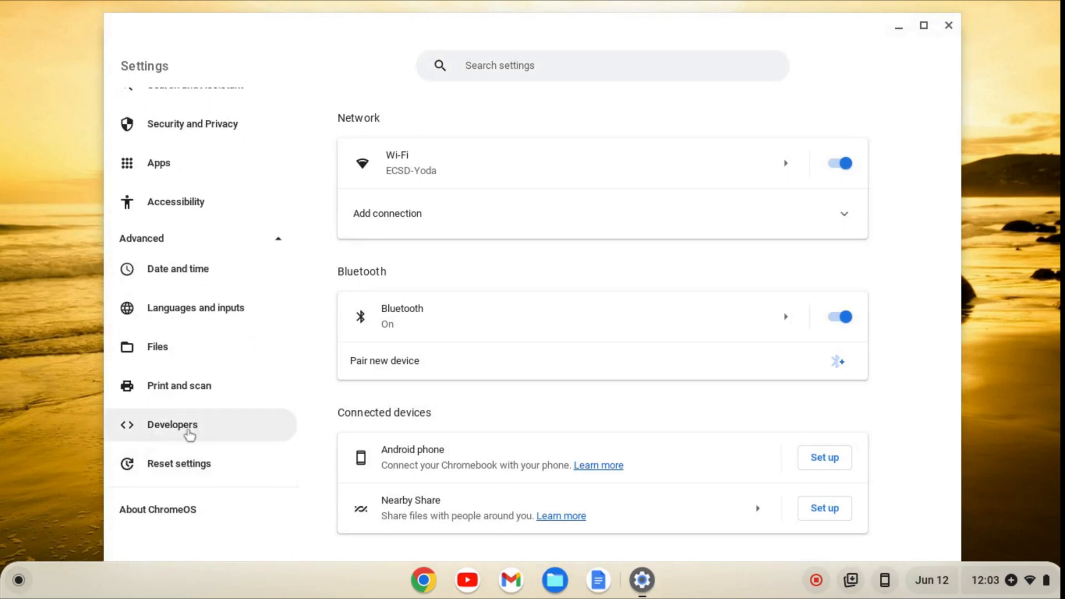
click(172, 425)
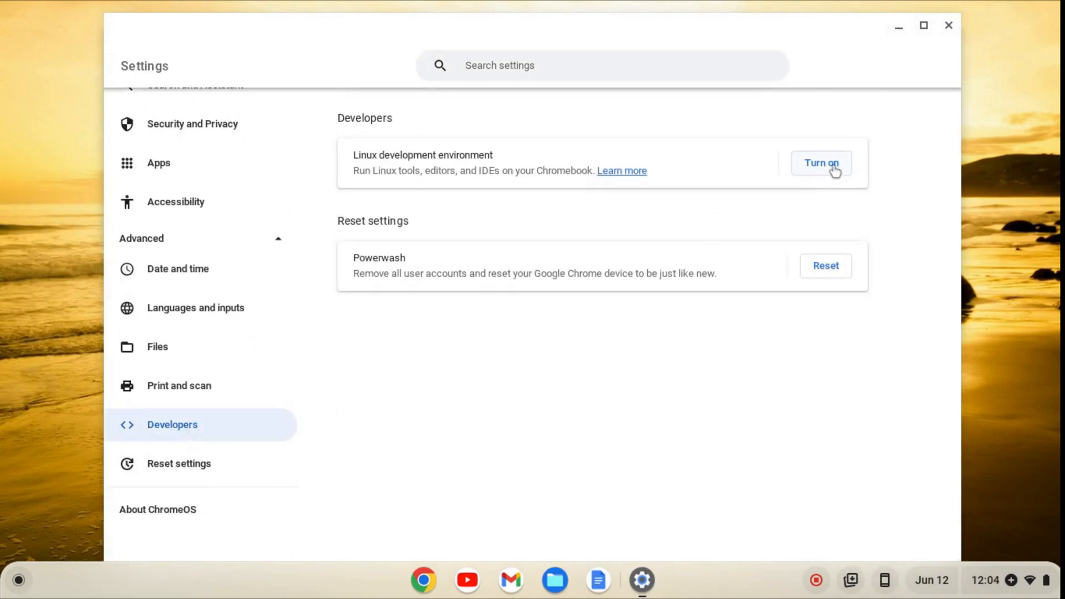
Step: Turn on the Linux development environment and continue through the setup dialog
click(820, 163)
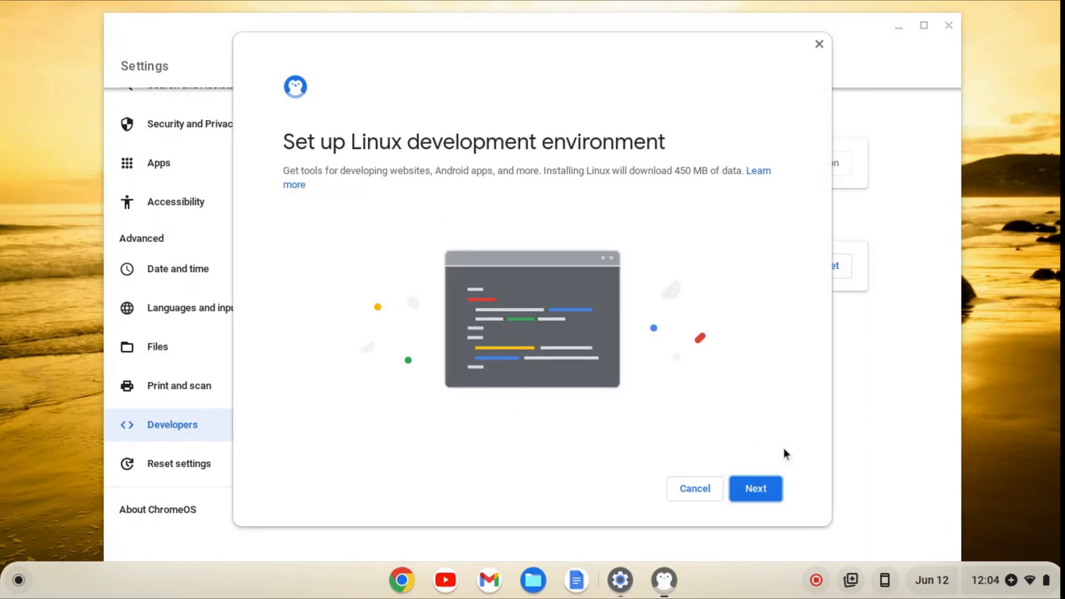
click(755, 489)
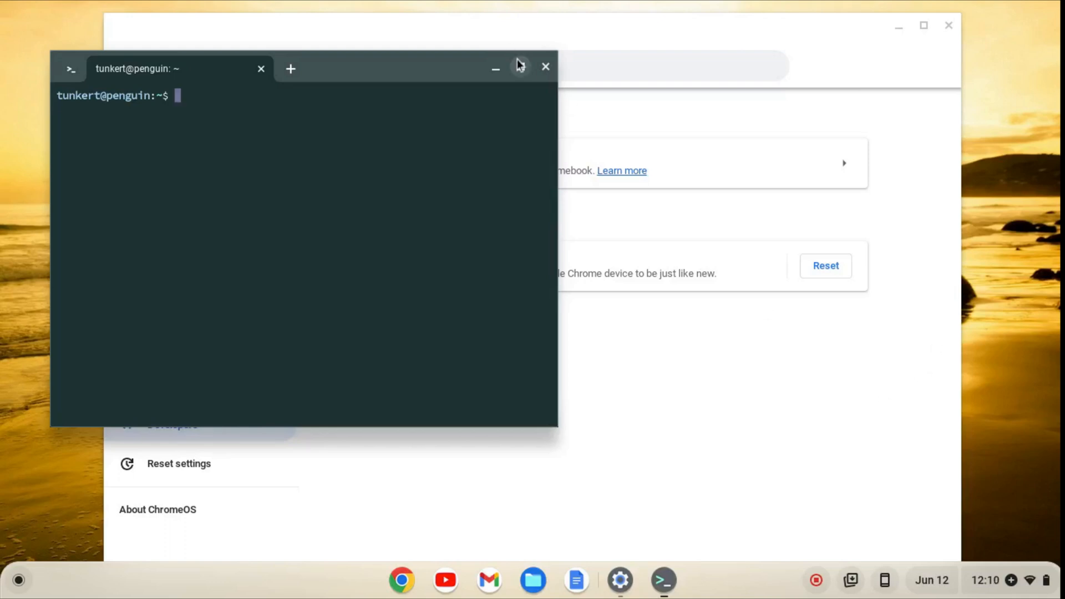
Step: Maximize the Terminal window to fill the screen
click(519, 66)
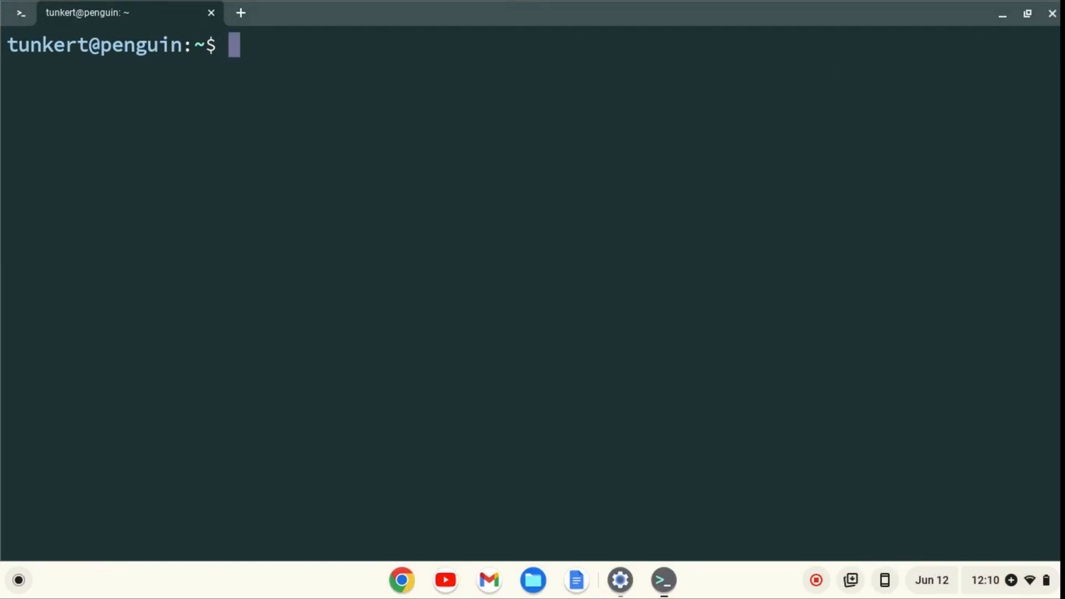
Step: Run 'sudo apt-get update && sudo apt-get dist-upgrade -y' in Terminal
text(sudo apt-g)
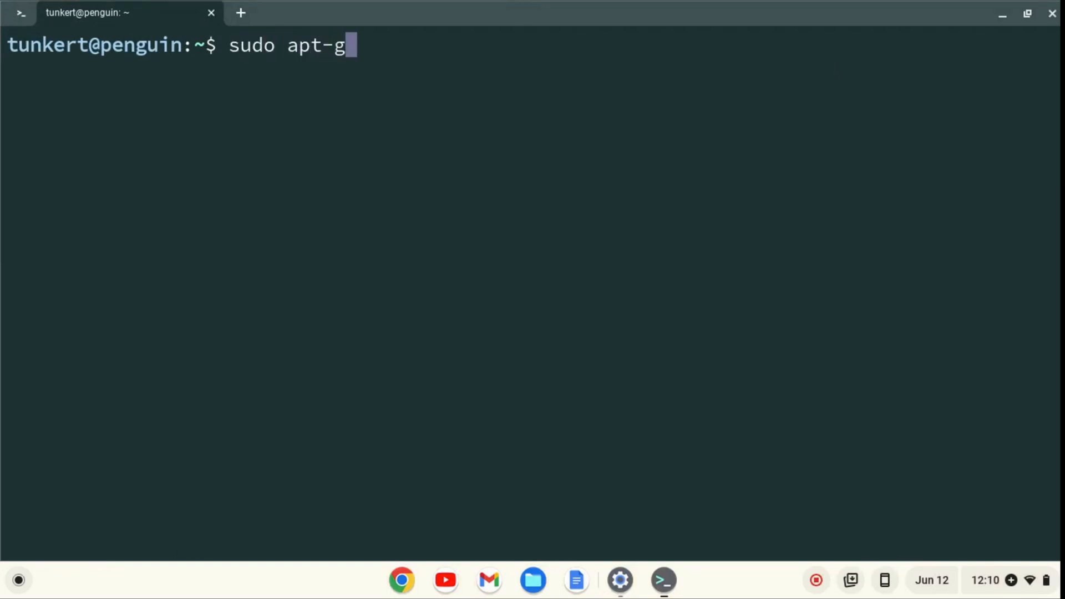
text(et update &&)
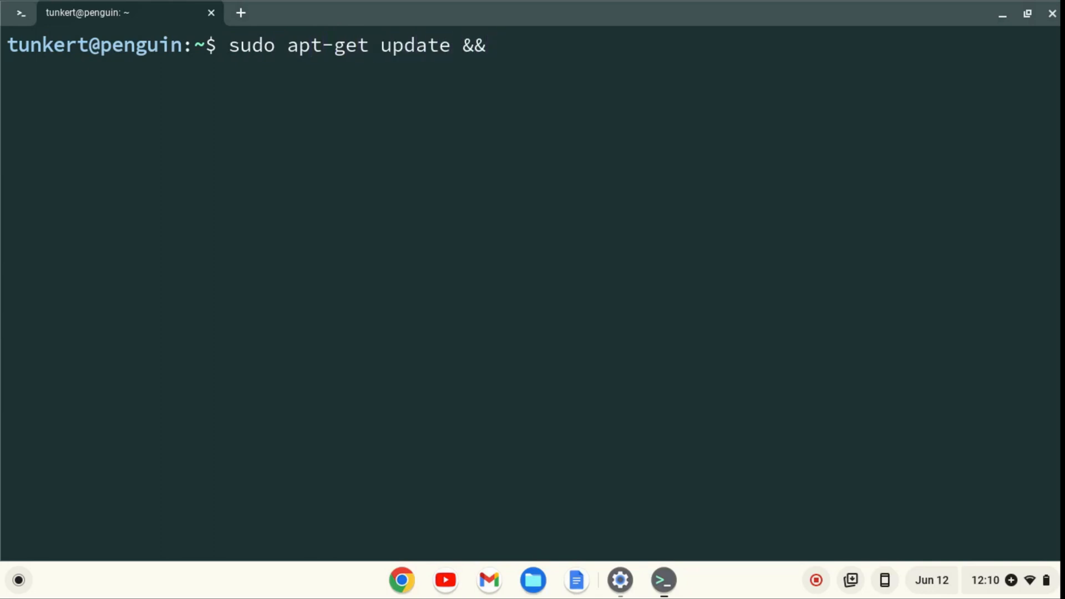
text(sudo)
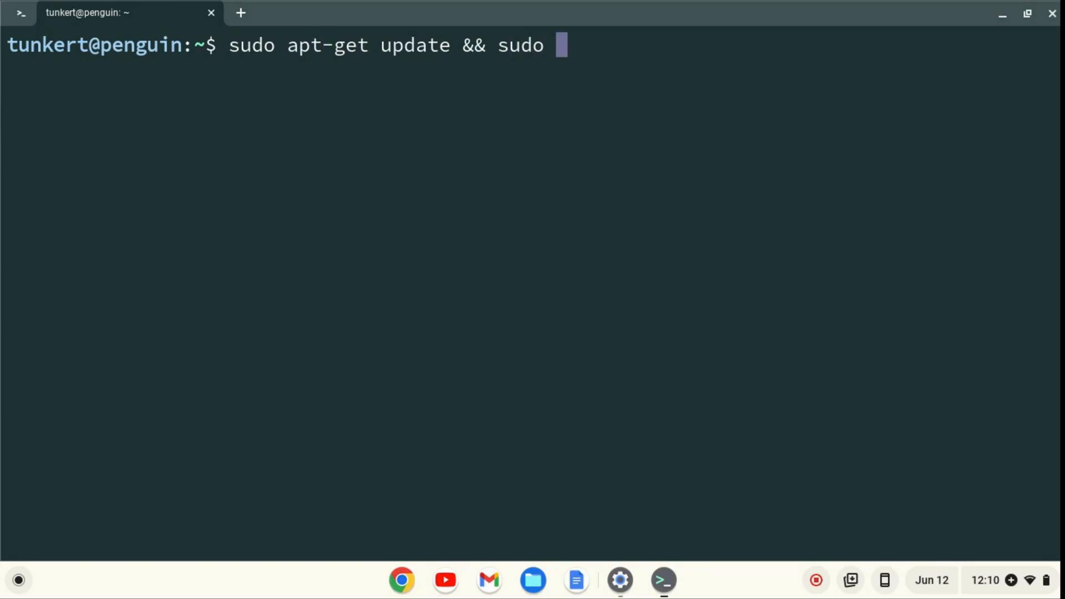
text(apt-get d)
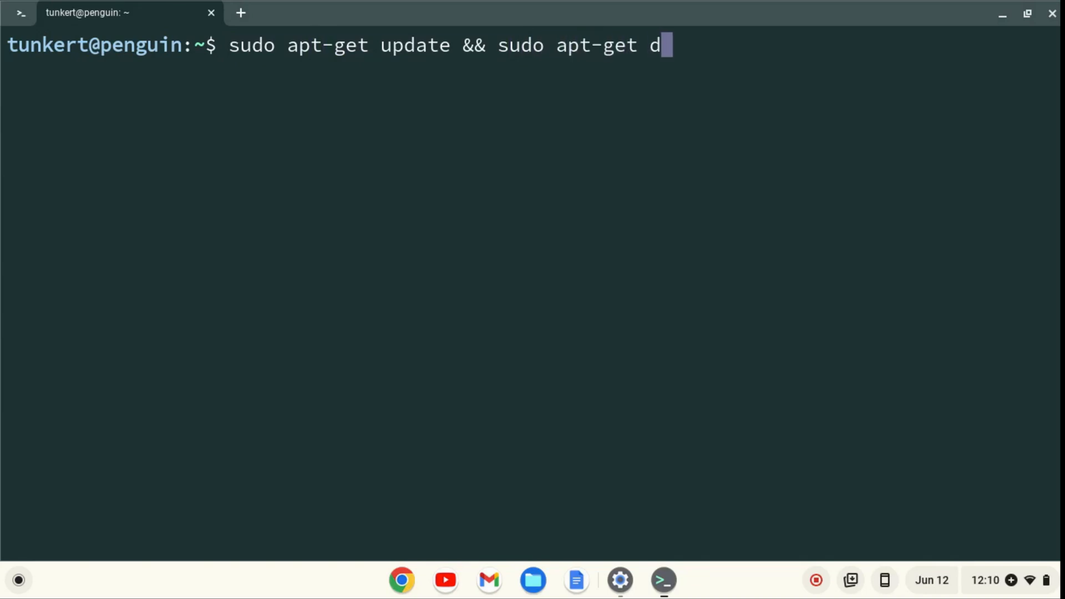
text(ist-)
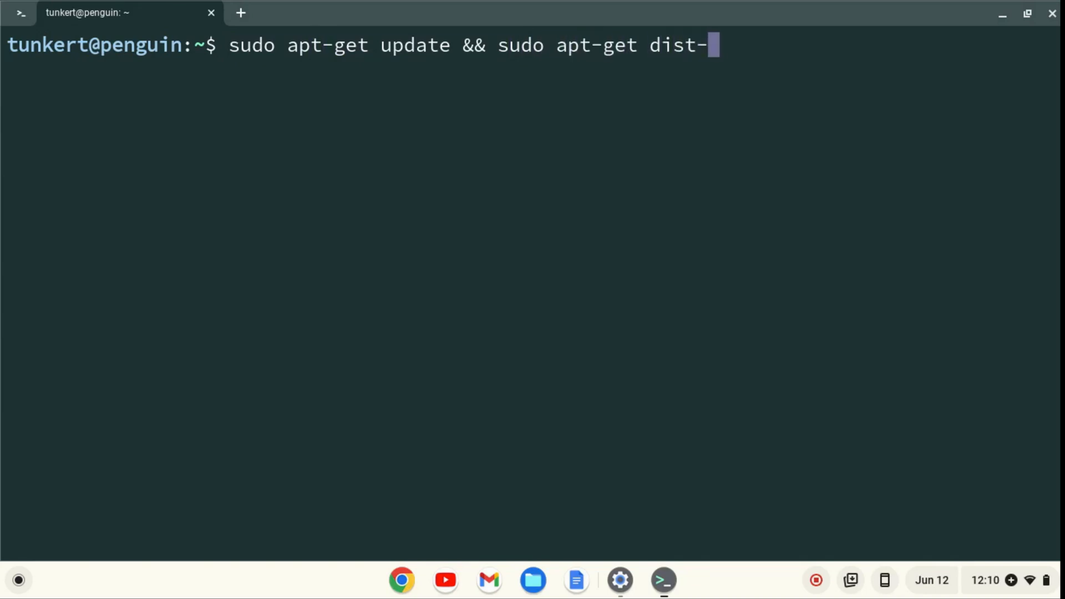
text(upgrade -y)
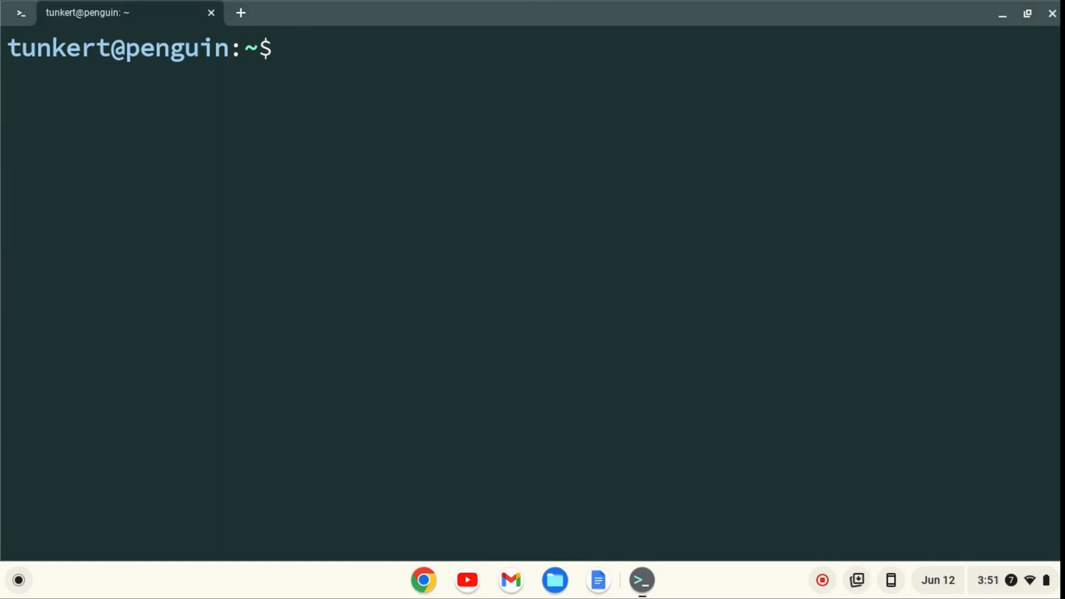
Step: Run 'sudo apt install micro' and confirm the installation with y
text(sudo apt ins)
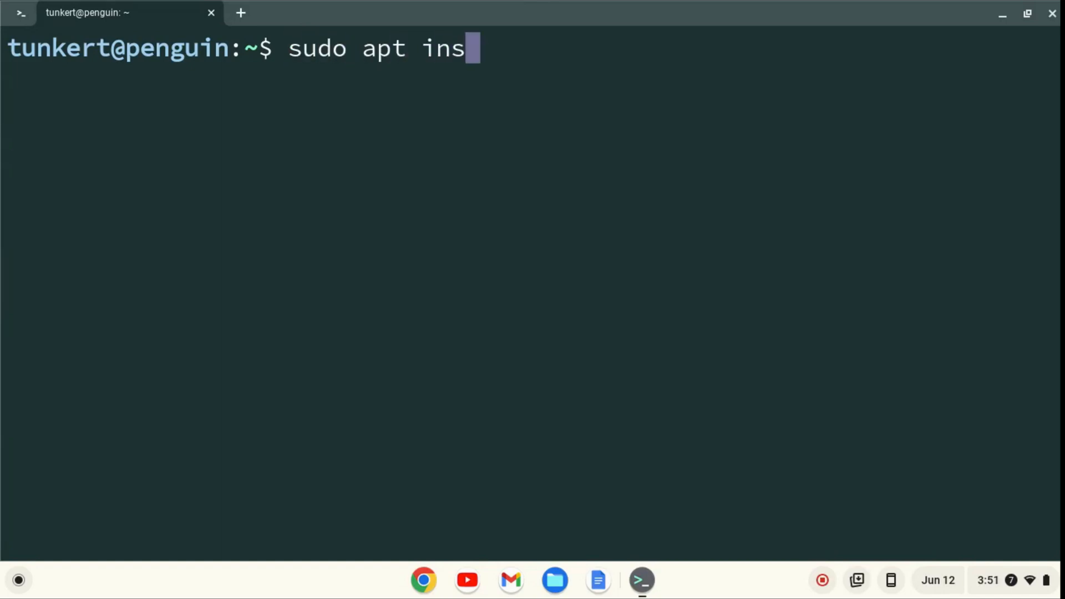
text(tall micro)
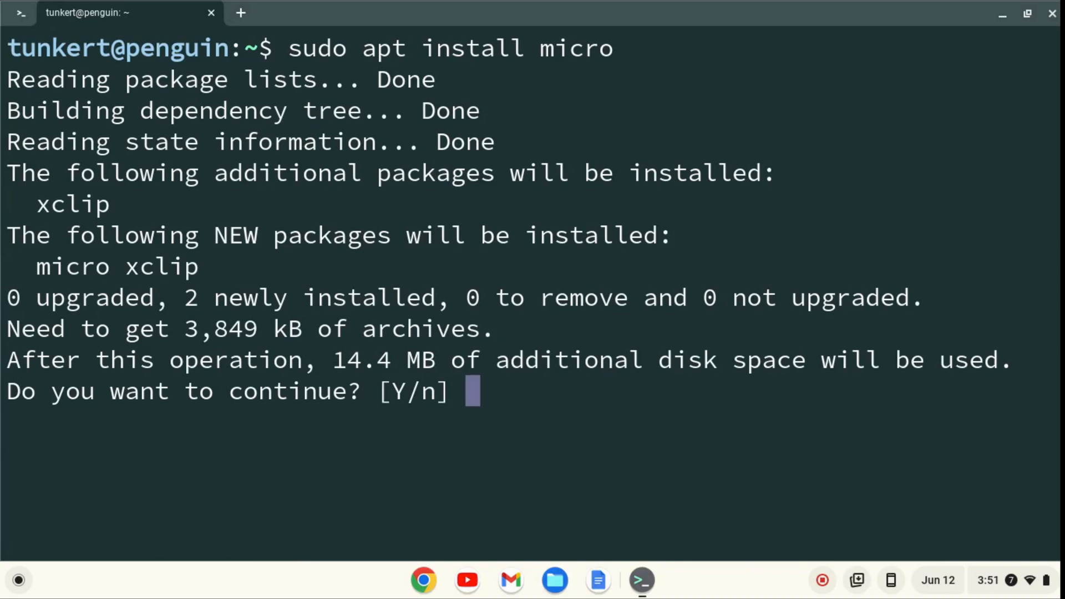
text(y)
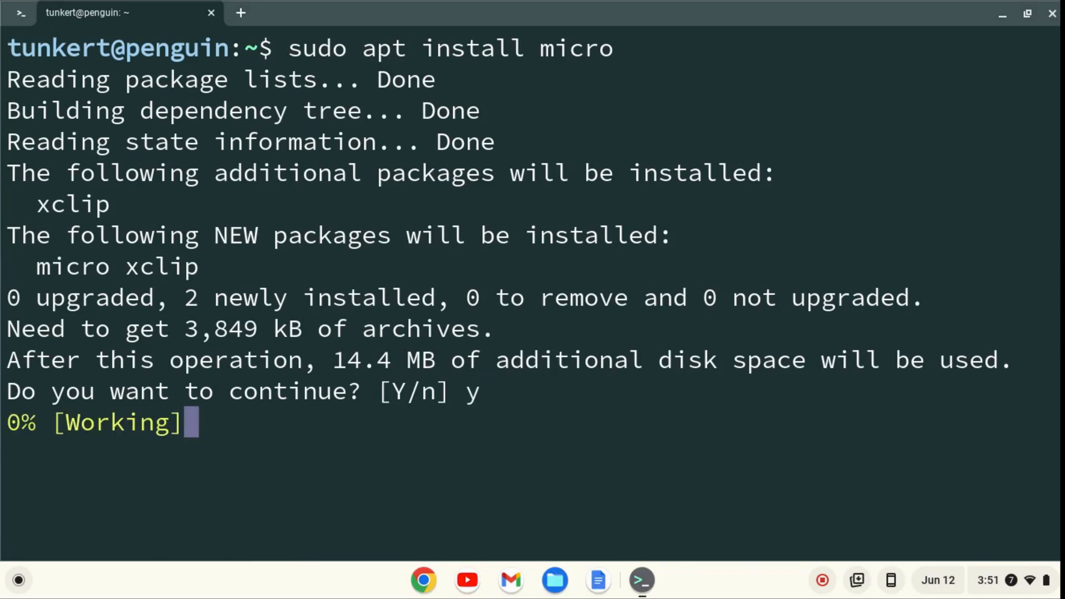